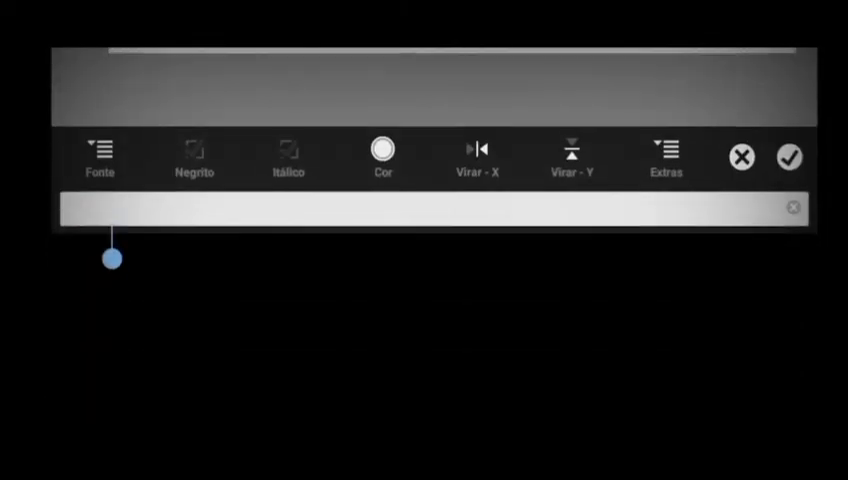
Add the text Samael in bold italic (Negrito, Itálico) across the banner
{"action": "left_click", "coordinate": [98, 158]}
{"action": "type", "text": "Samael"}
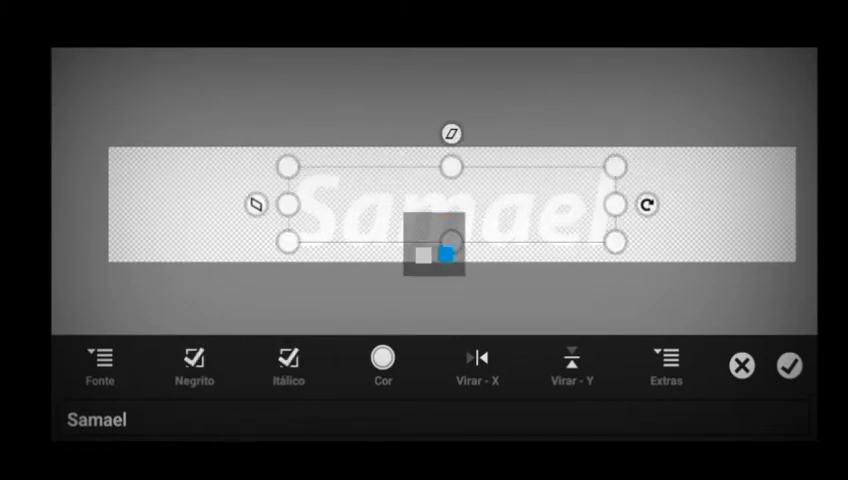
{"action": "left_click", "coordinate": [382, 364]}
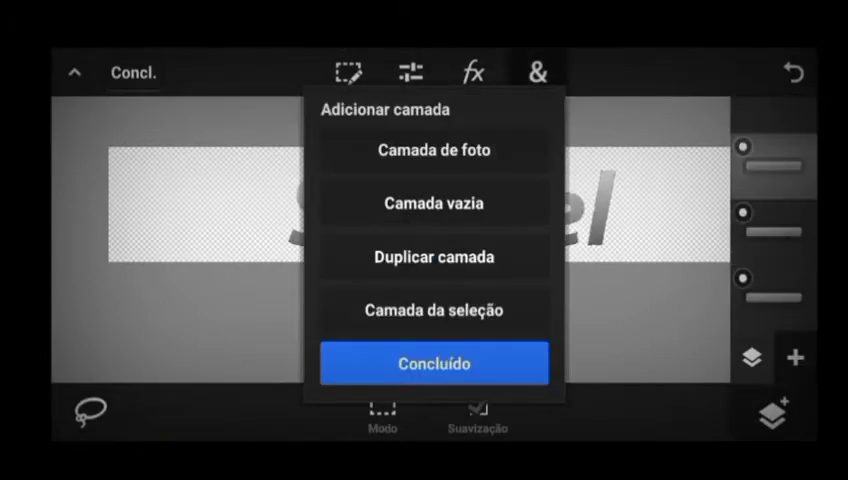
Apply Sombra projetada with Ângulo 164°, Desfoque 8, Distância 4, Intensid. 100%
{"action": "left_click", "coordinate": [434, 364]}
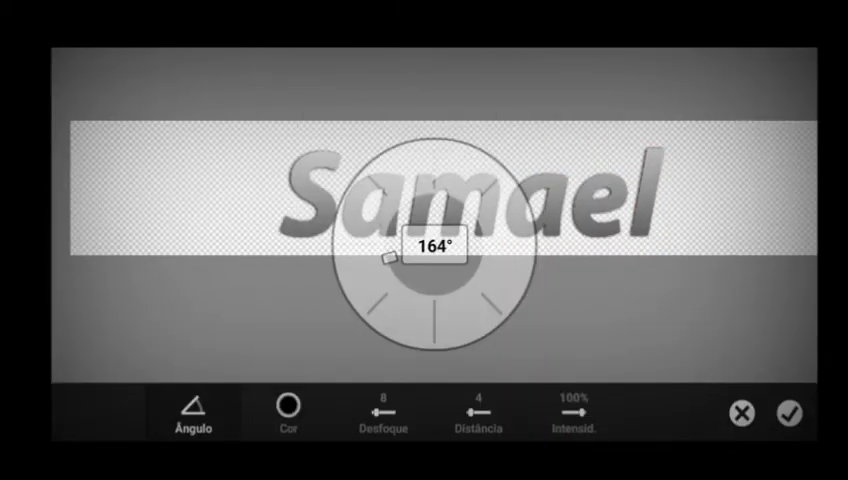
{"action": "left_click", "coordinate": [286, 410]}
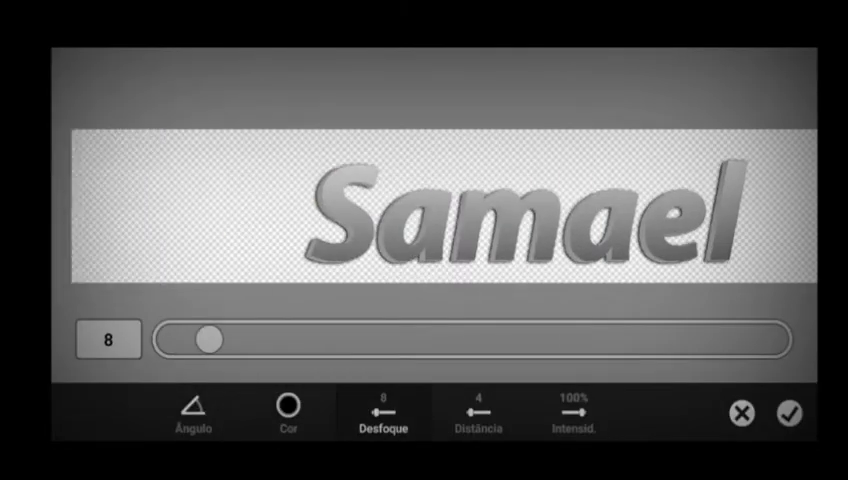
{"action": "left_click", "coordinate": [788, 416]}
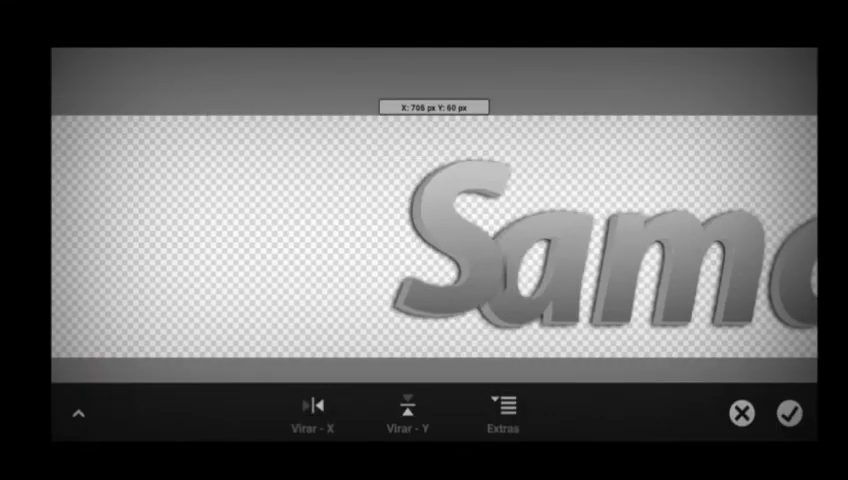
Lasso letter groups of Samael and move them closer together
{"action": "left_click", "coordinate": [788, 414]}
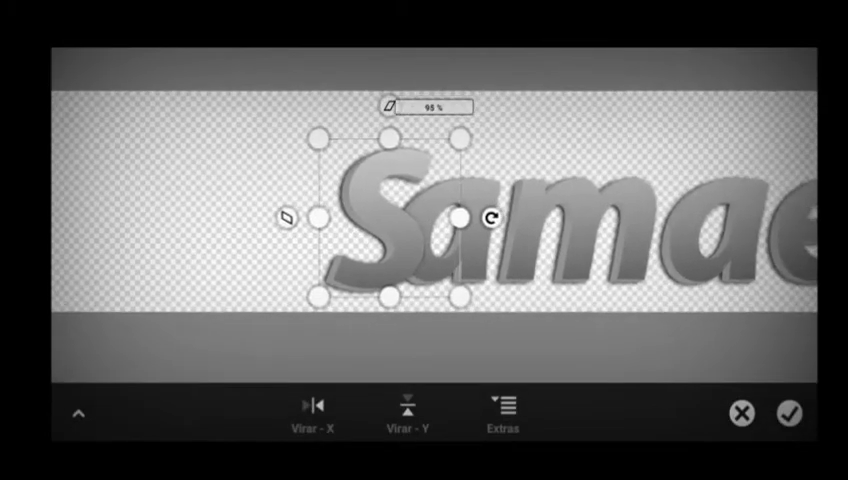
{"action": "left_click", "coordinate": [790, 412]}
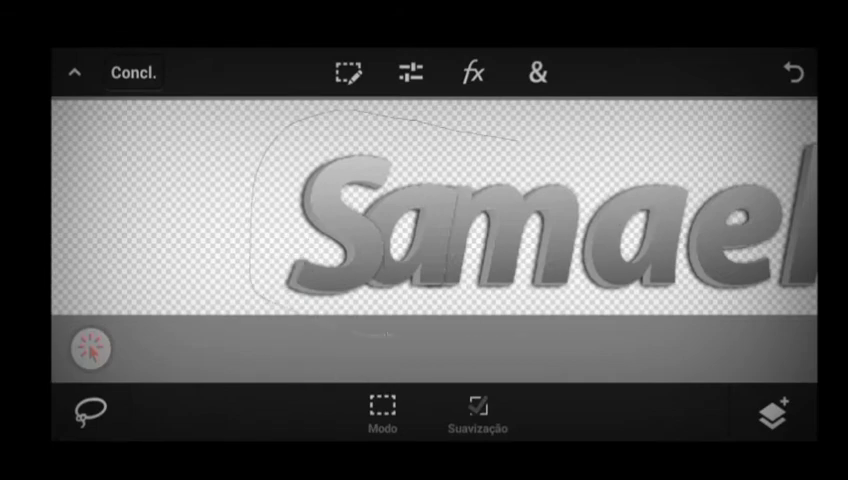
{"action": "left_click", "coordinate": [536, 72]}
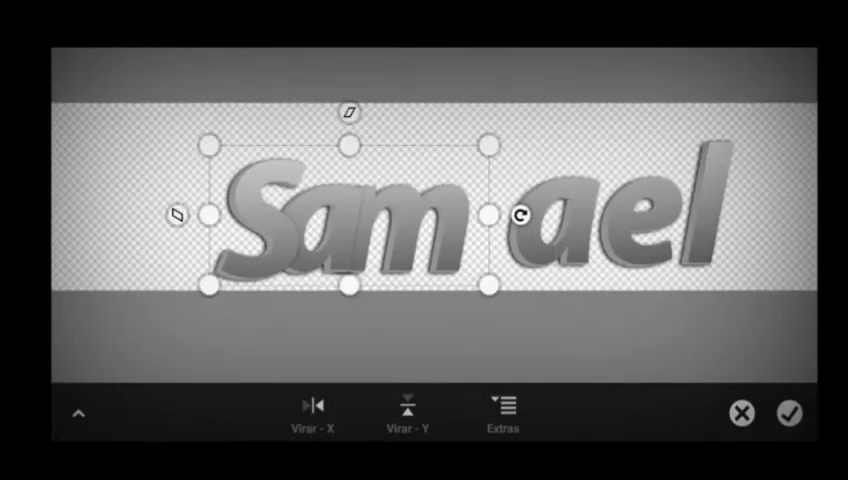
{"action": "left_click", "coordinate": [788, 414]}
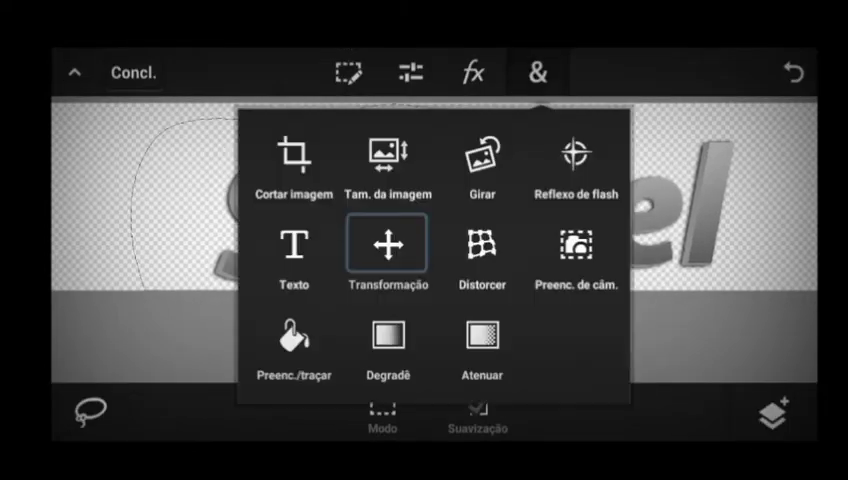
Scale the whole word Samael down to fit inside the banner
{"action": "left_click", "coordinate": [388, 244]}
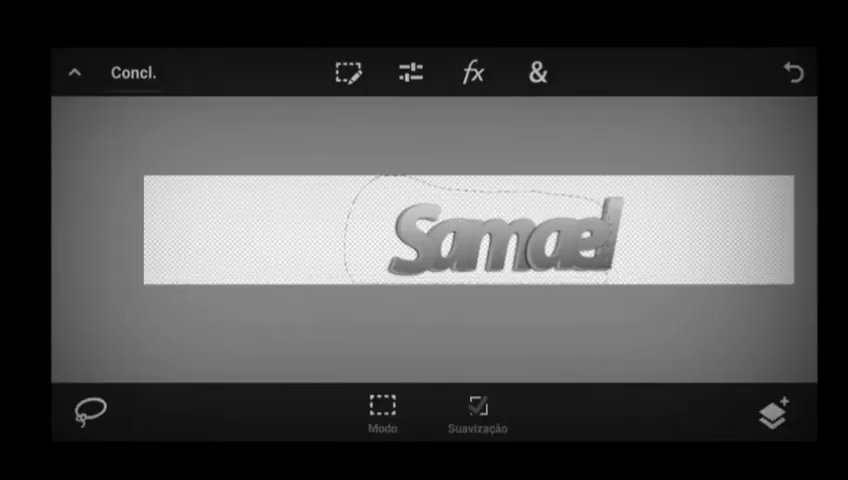
Apply Brilho externo in red with Intensid. and Lumin. at 100% as an outline
{"action": "left_click", "coordinate": [792, 360]}
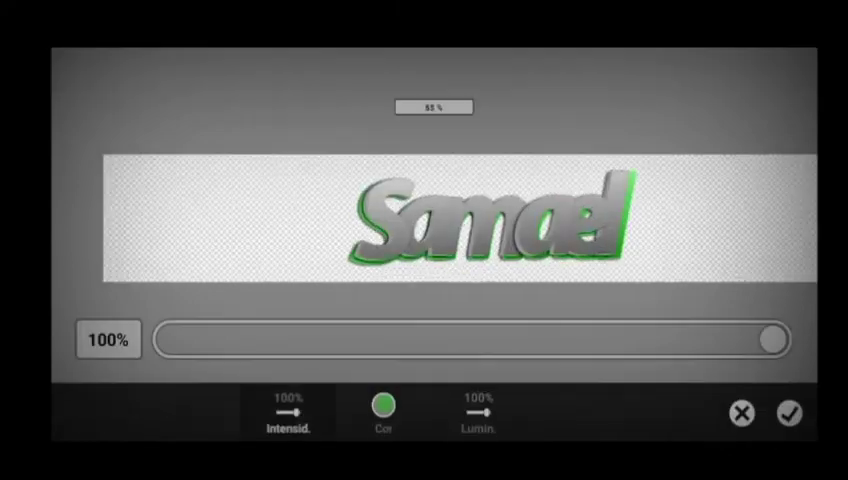
{"action": "left_click", "coordinate": [788, 414]}
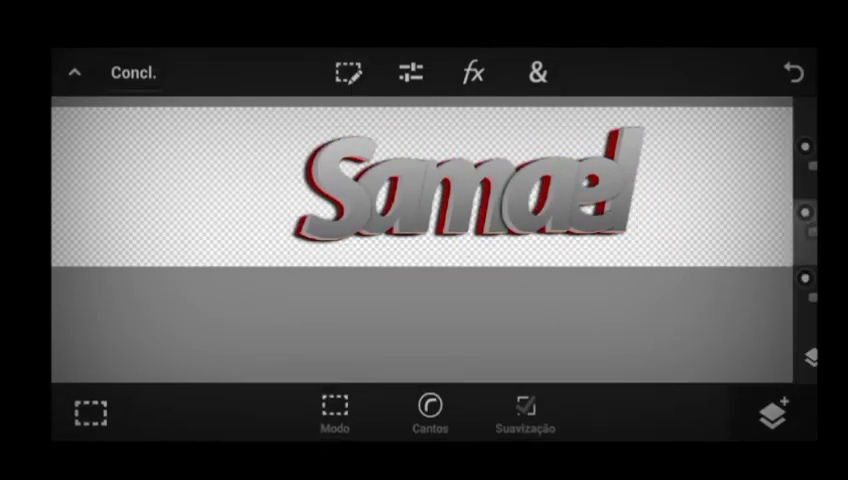
Offset the red outline layer slightly behind the Samael text
{"action": "left_click", "coordinate": [536, 72]}
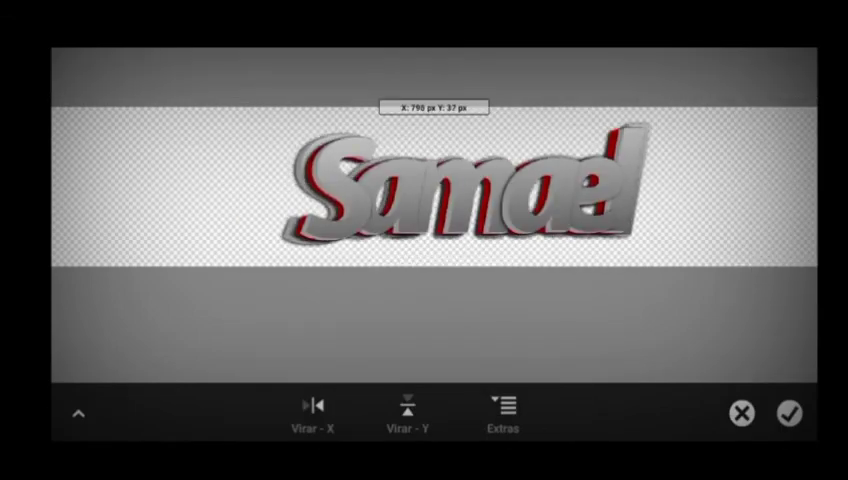
{"action": "left_click", "coordinate": [460, 190]}
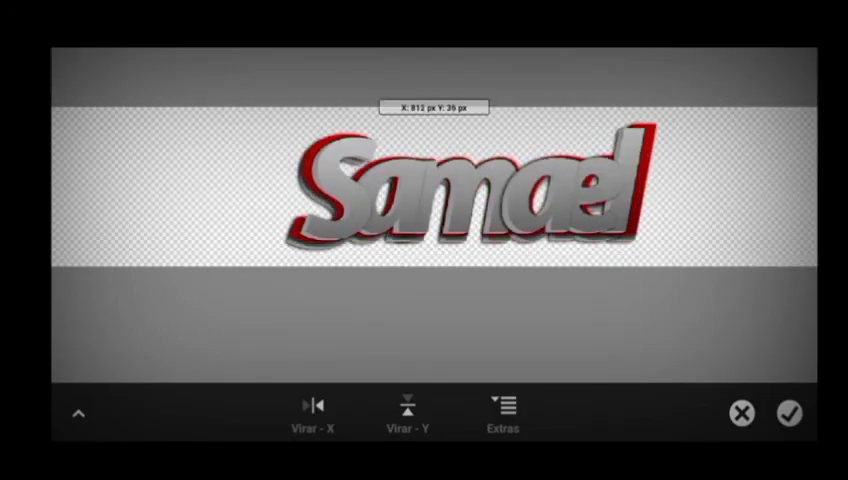
{"action": "left_click", "coordinate": [788, 414]}
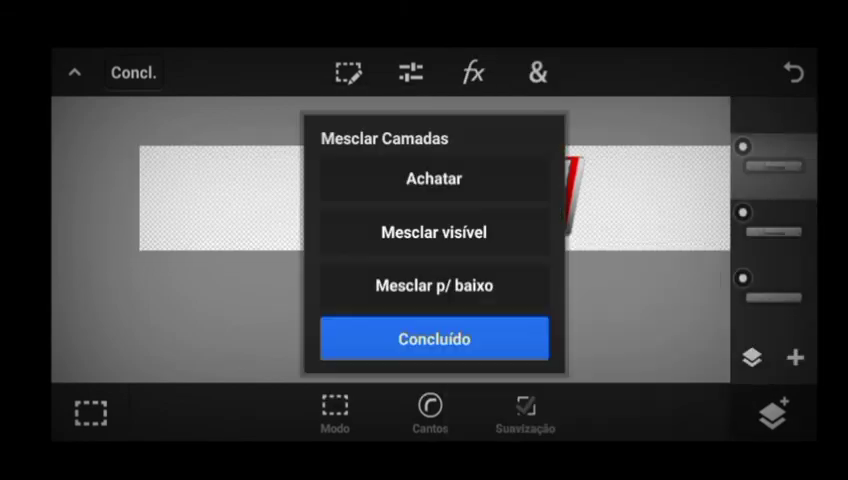
Merge the layers down (Mesclar p/ baixo) before the slight -1° tilt
{"action": "left_click", "coordinate": [432, 338]}
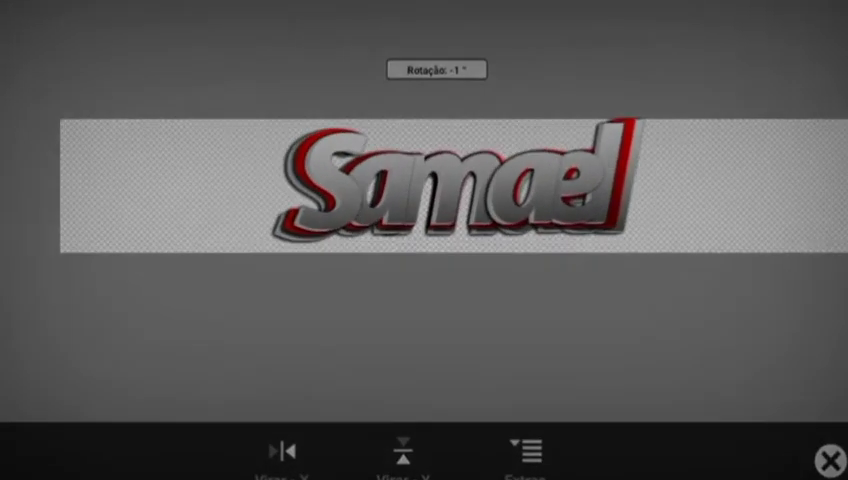